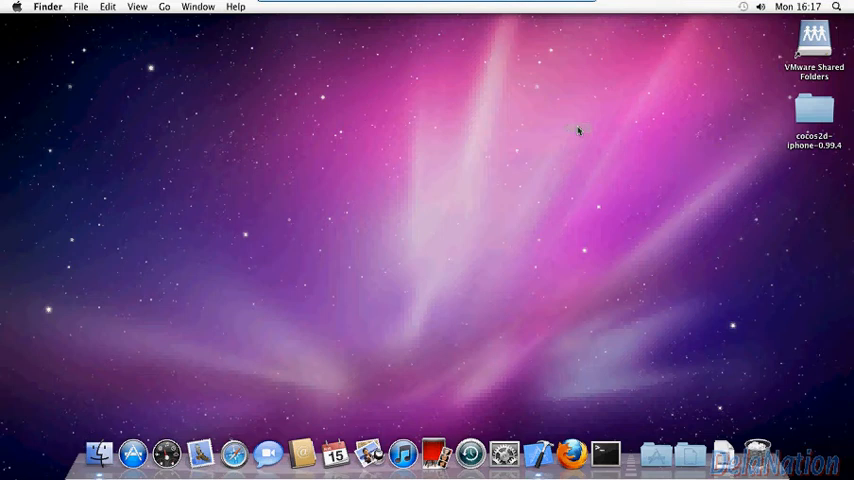
pyautogui.moveTo(210, 344)
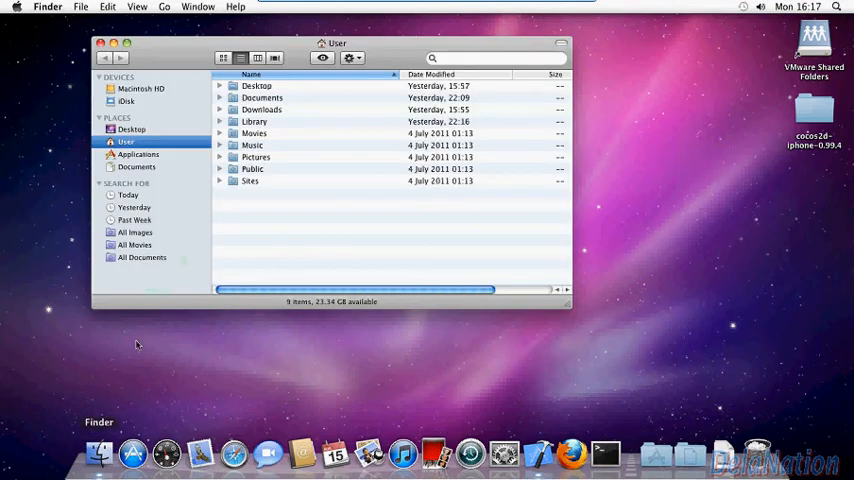
# Step: Drill from Macintosh HD into Application Support, Developer and Shared to expose the Xcode template folders
pyautogui.click(140, 88)
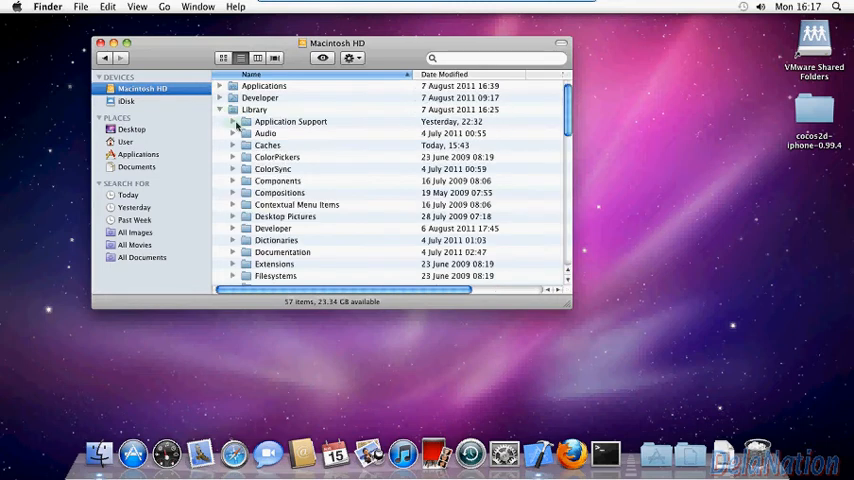
pyautogui.click(290, 120)
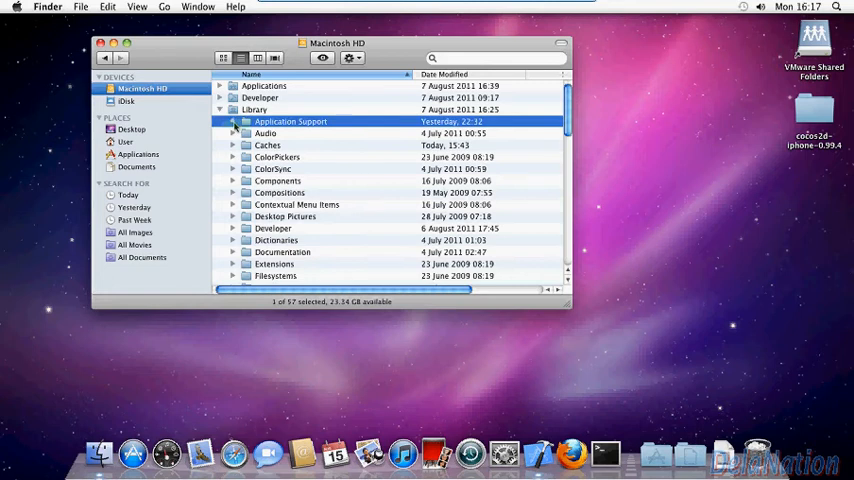
pyautogui.click(234, 120)
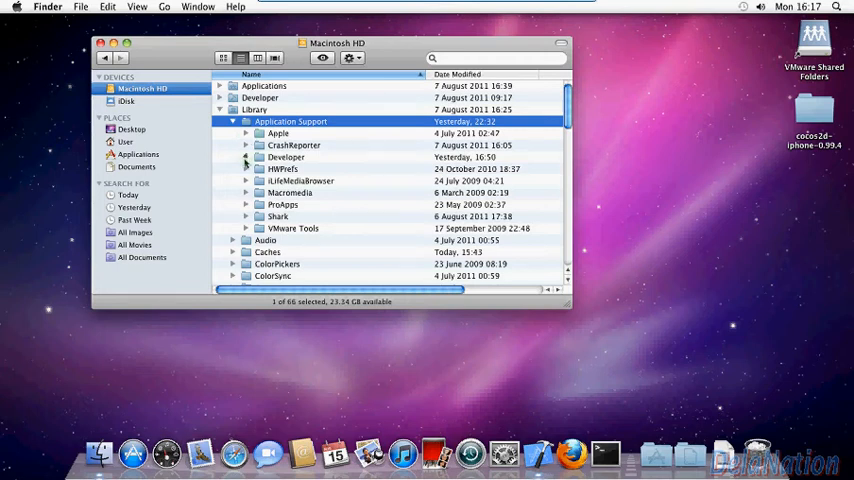
pyautogui.click(246, 156)
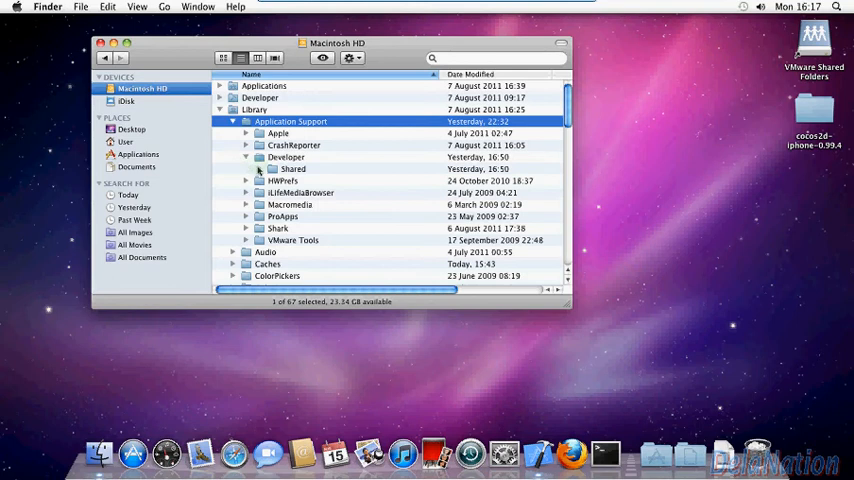
pyautogui.moveTo(260, 172)
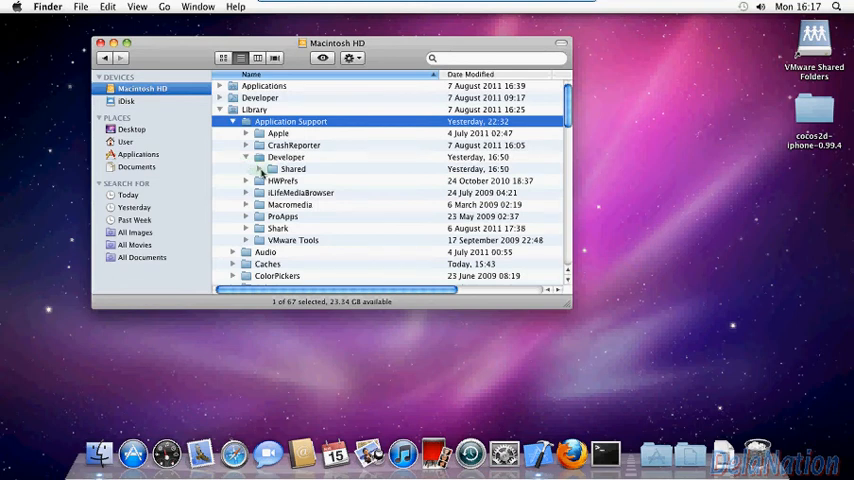
pyautogui.click(246, 156)
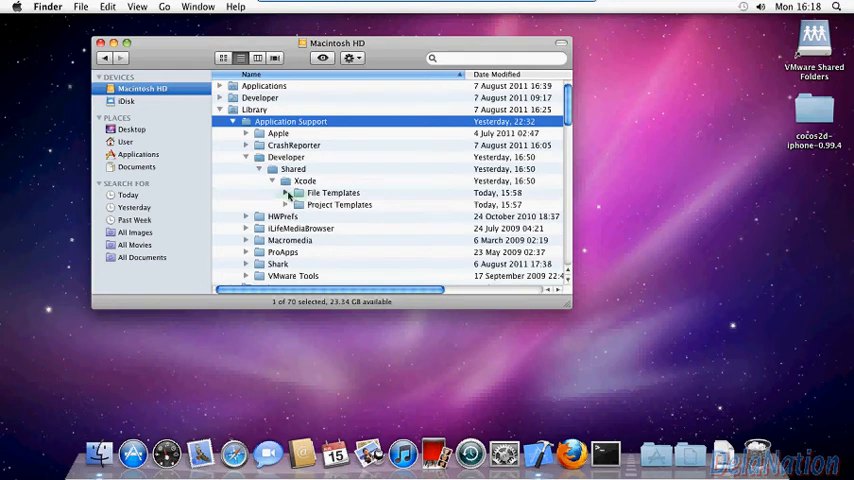
# Step: Expand File Templates and select the cocos2d 0.99.4 folder inside it
pyautogui.click(286, 192)
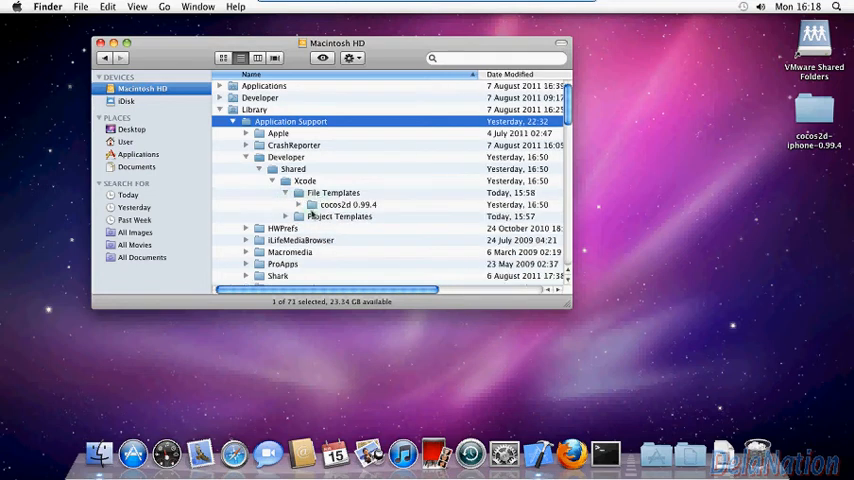
pyautogui.click(286, 216)
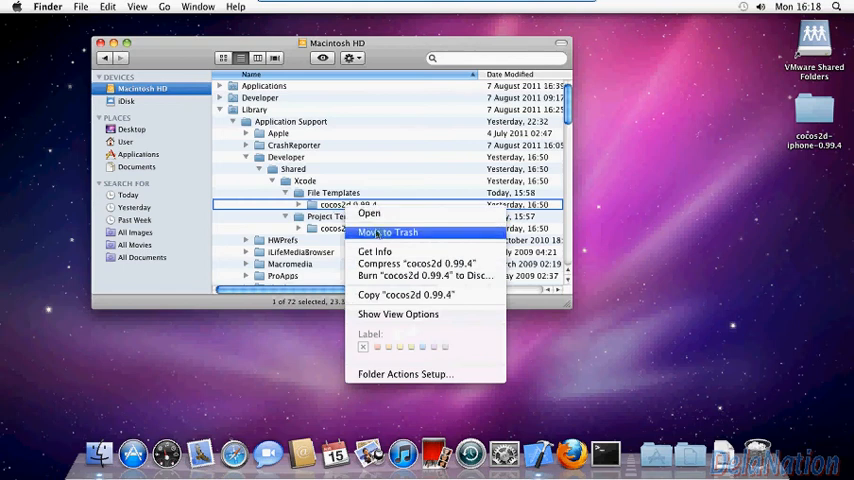
# Step: Move the cocos2d 0.99.4 file template folder to Trash, authenticating with the admin password
pyautogui.click(388, 232)
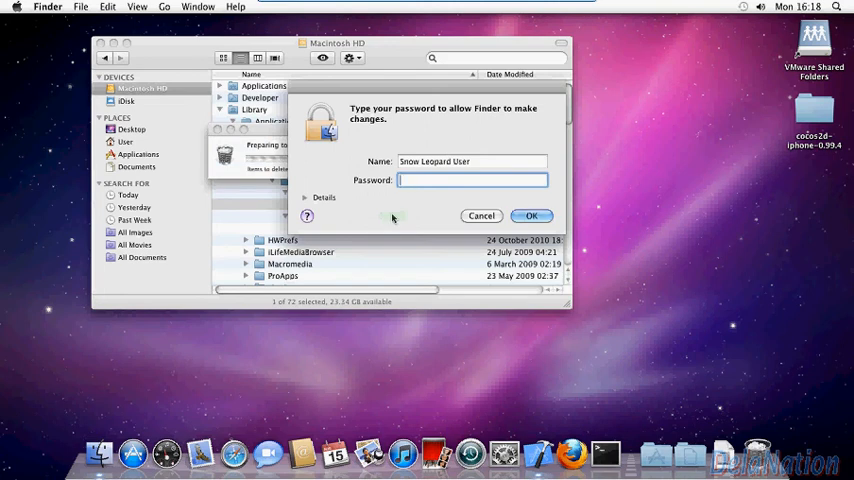
pyautogui.write('•••')
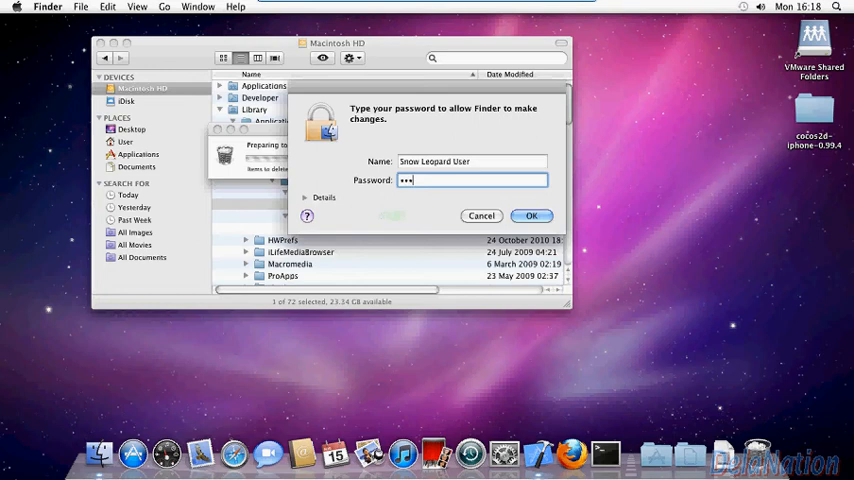
pyautogui.click(532, 216)
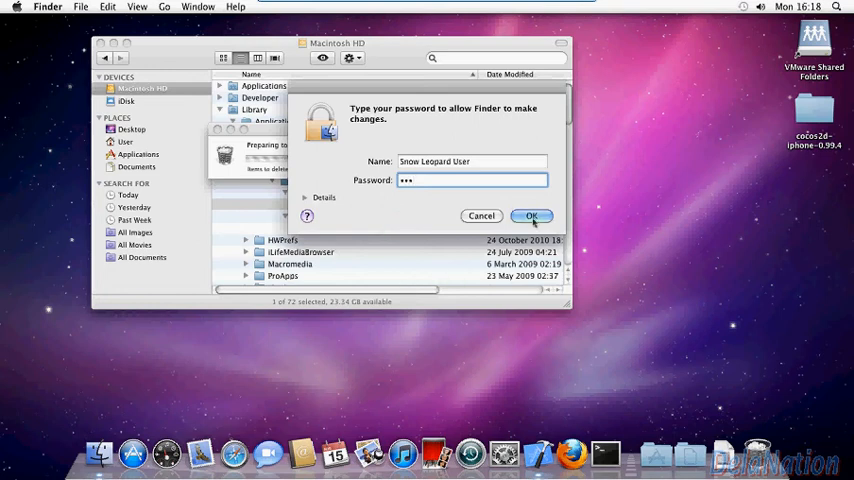
pyautogui.click(532, 216)
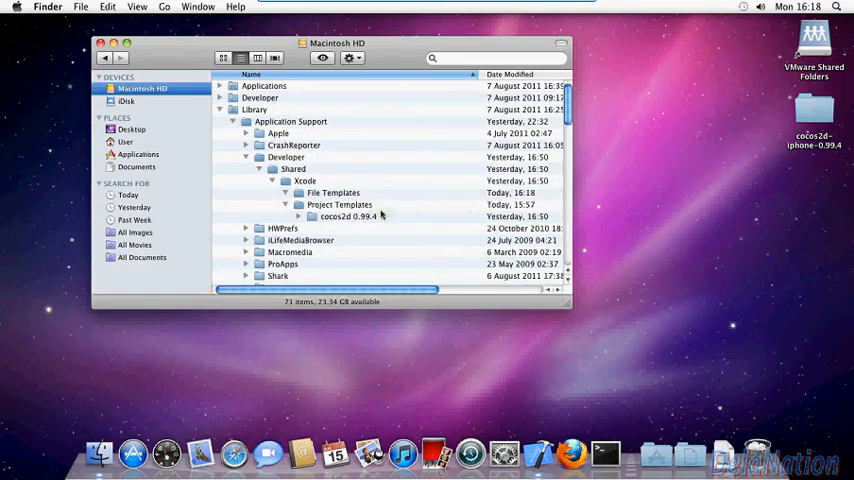
# Step: Move the cocos2d 0.99.4 project template folder to Trash with admin approval, emptying Project Templates
pyautogui.click(348, 216)
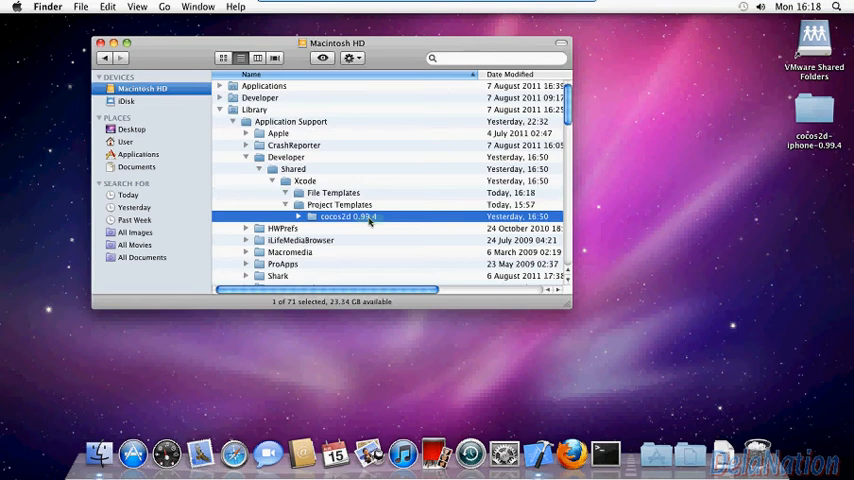
pyautogui.rightClick(344, 216)
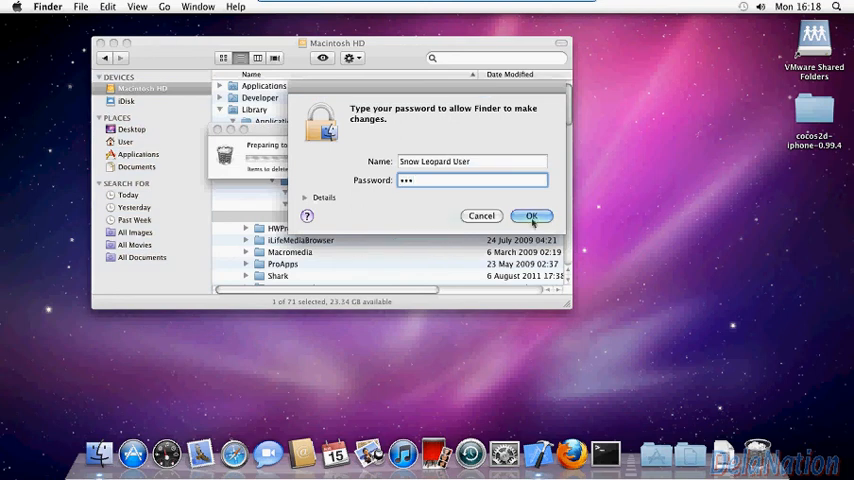
pyautogui.click(532, 216)
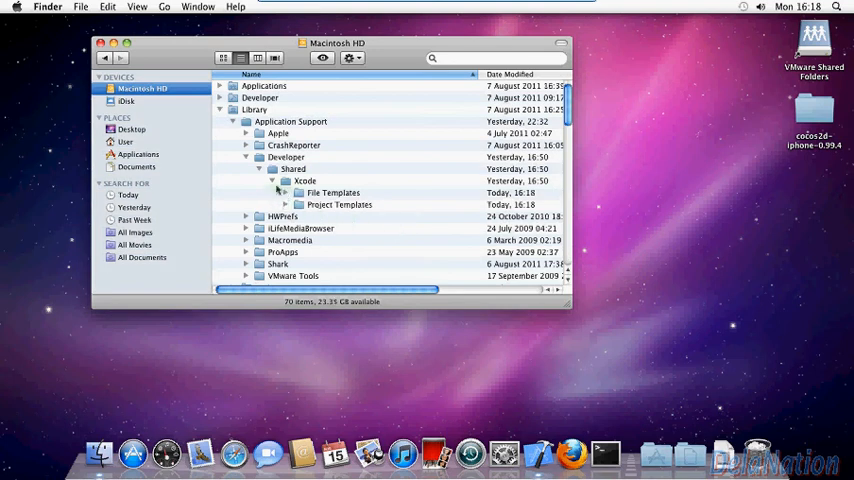
# Step: Collapse the Library tree so Macintosh HD shows only its top-level folders
pyautogui.click(274, 180)
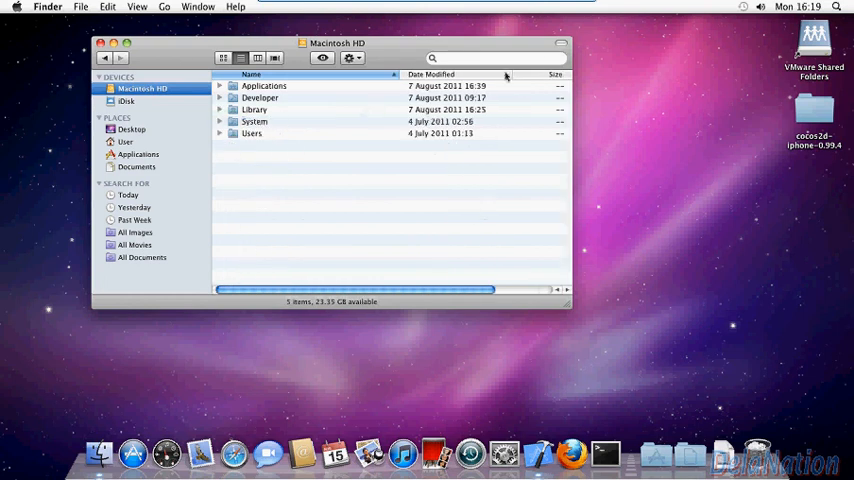
pyautogui.moveTo(532, 138)
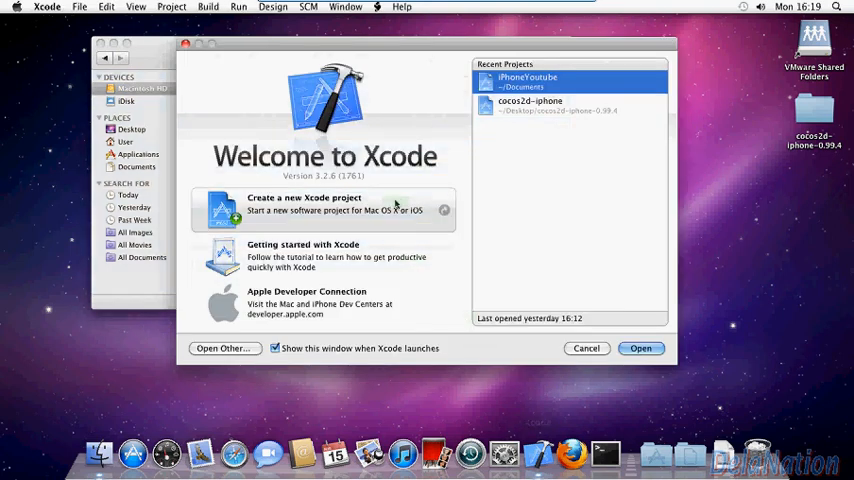
# Step: Start 'Create a new Xcode project' to confirm the chooser lists no cocos2d templates
pyautogui.click(304, 204)
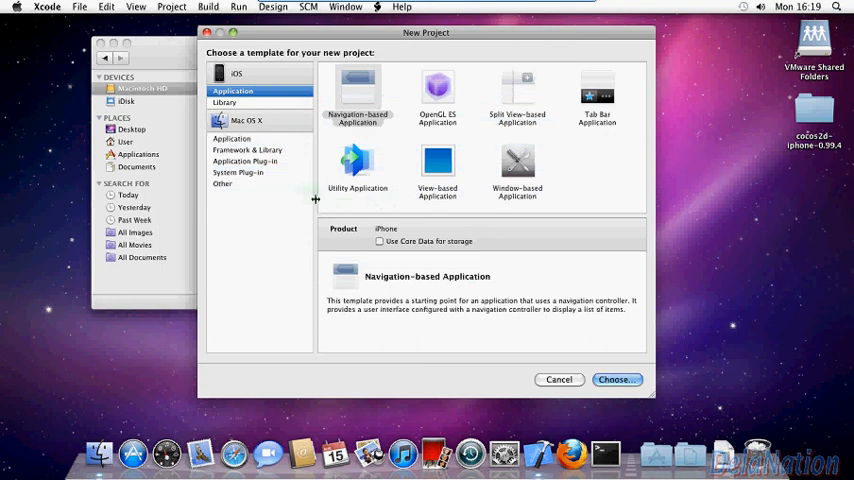
pyautogui.moveTo(290, 192)
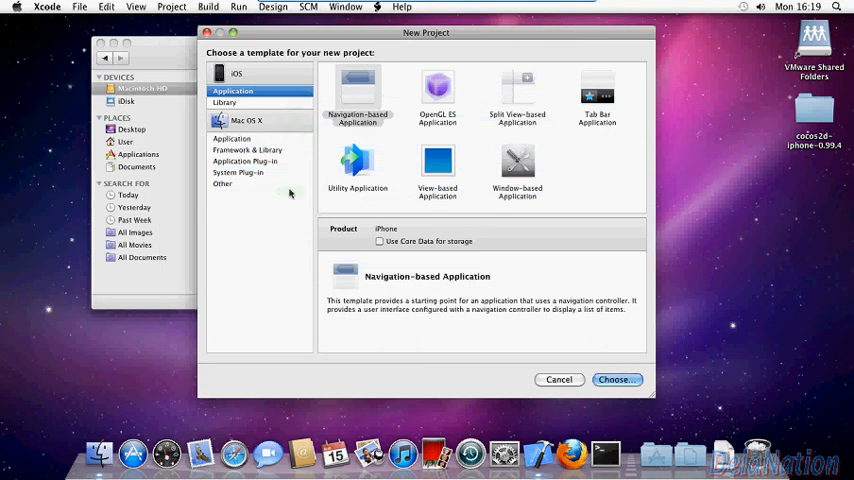